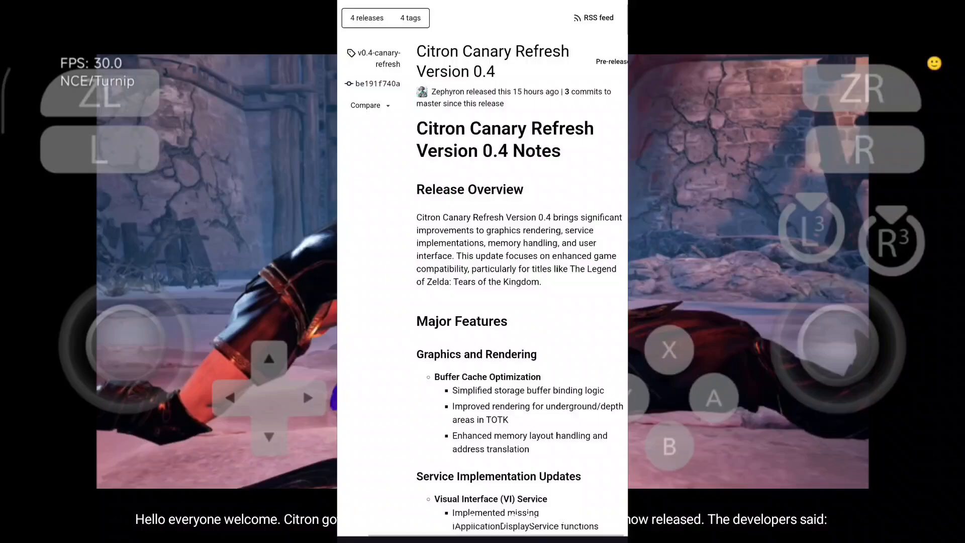
scroll("down", 3)
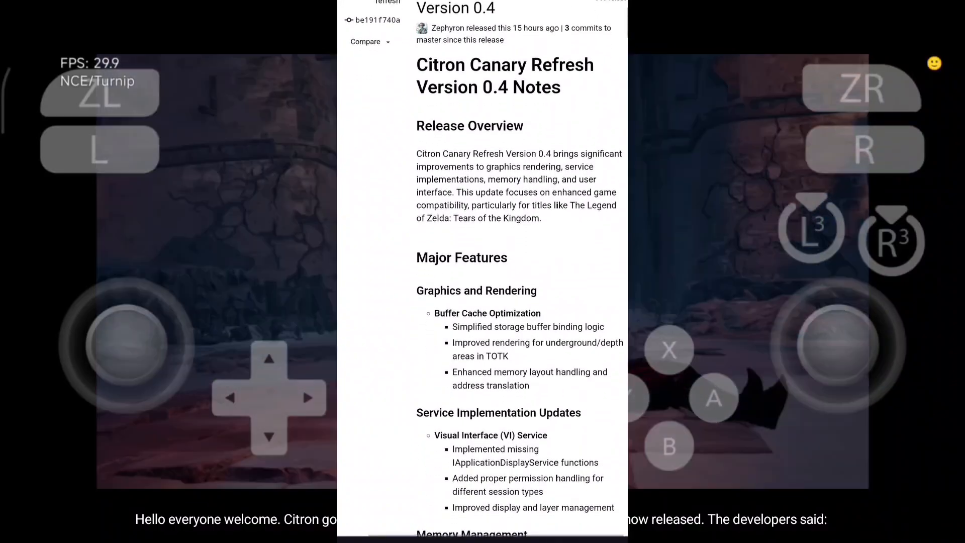
scroll("down", 3)
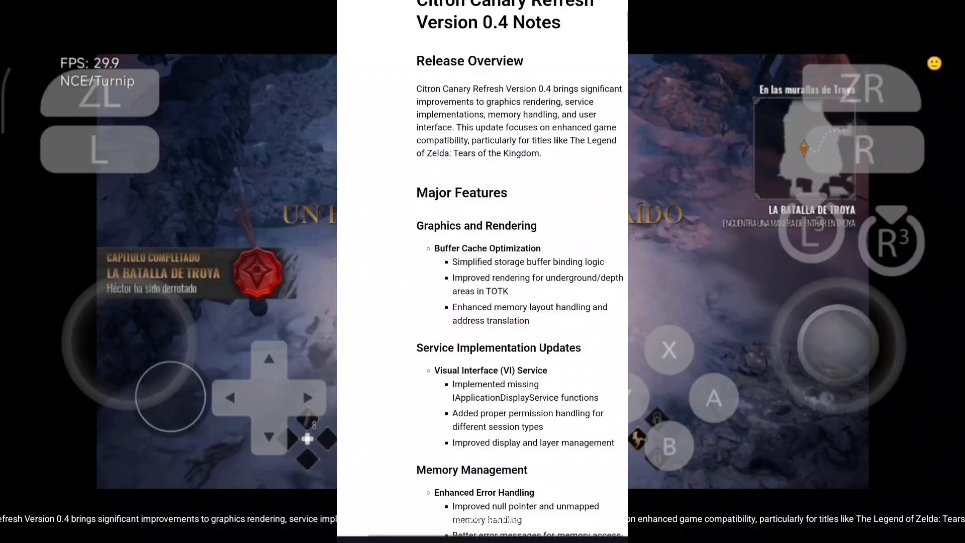
scroll("down", 3)
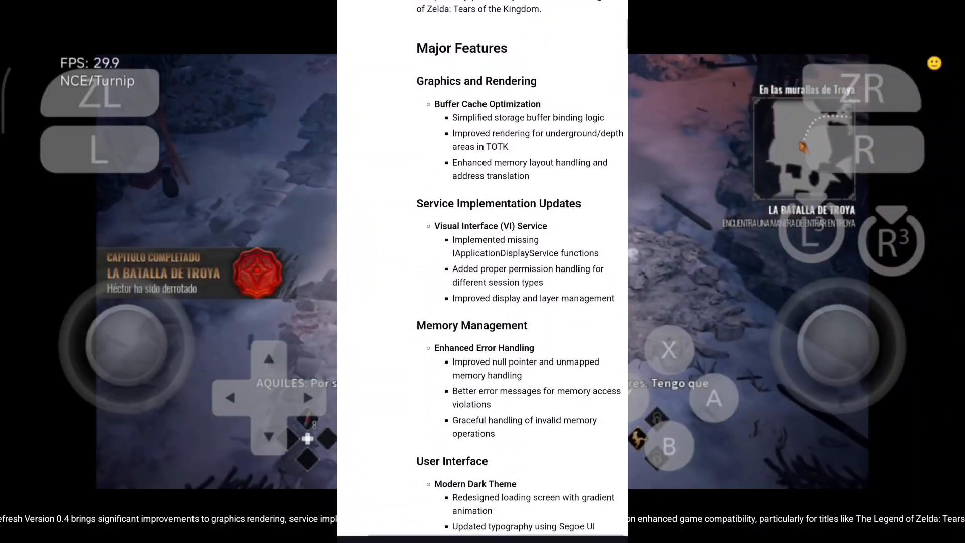
scroll("down", 3)
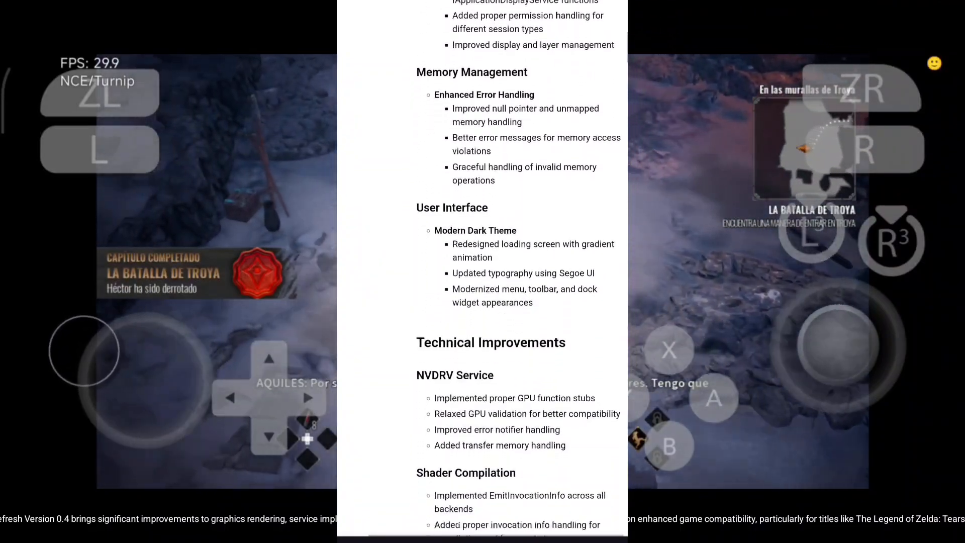
scroll("down", 3)
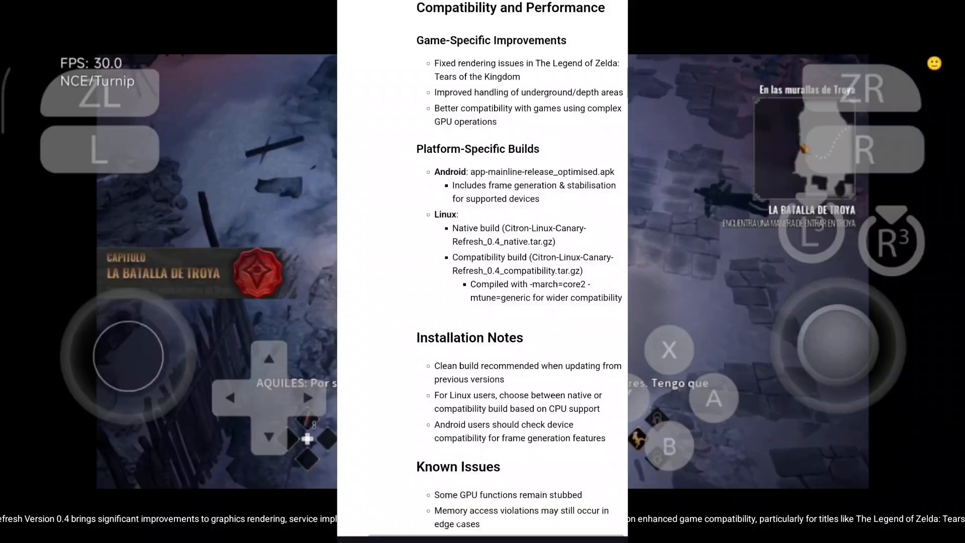
scroll("down", 3)
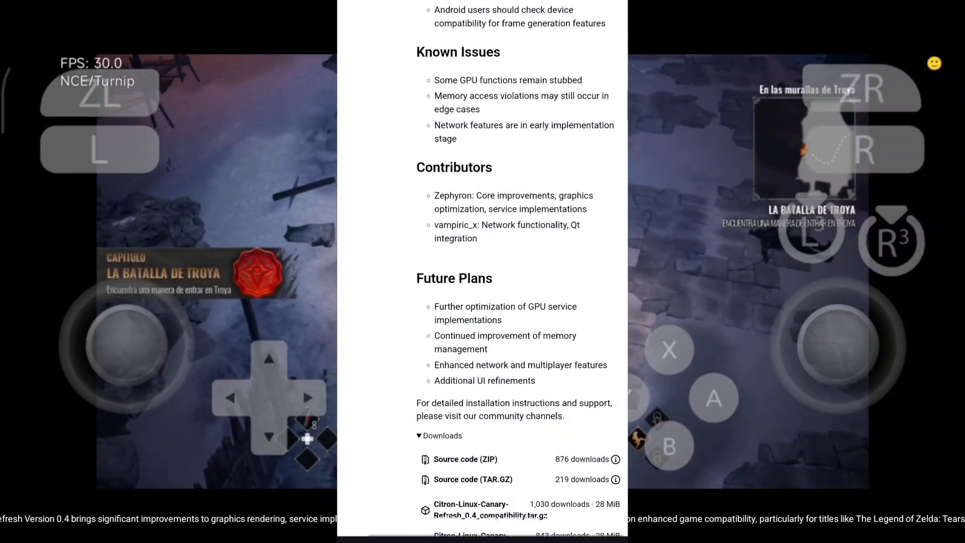